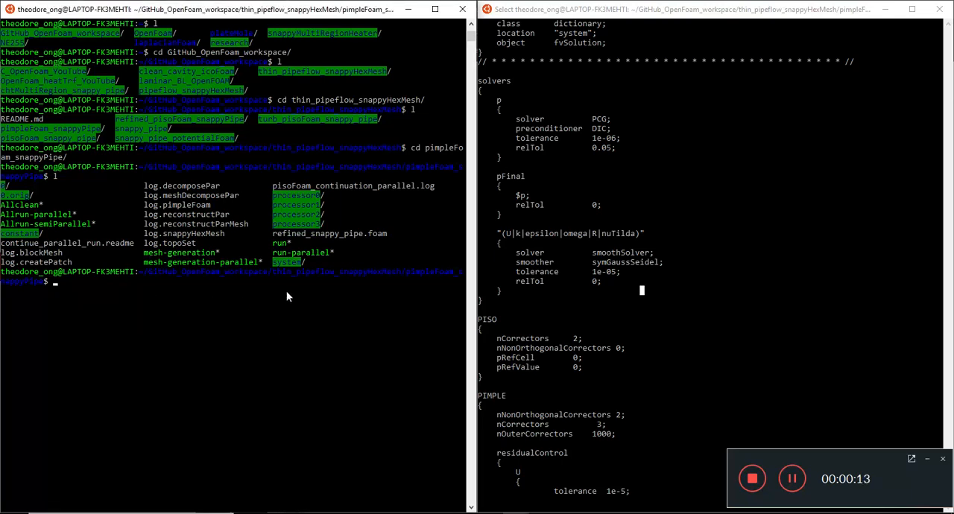
# Step: View log.pimpleFoam in vim and skim through it from the top
pyautogui.write('vi pimple')
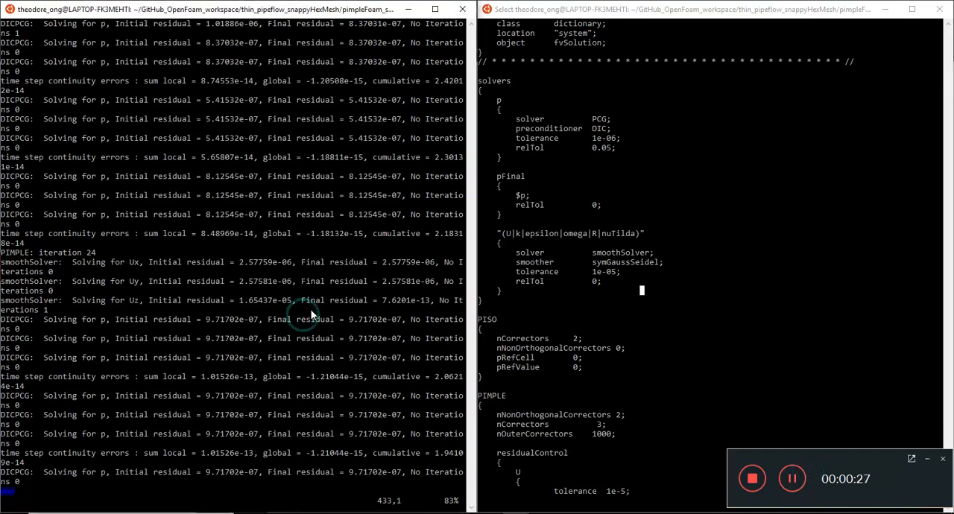
pyautogui.scroll(-3)
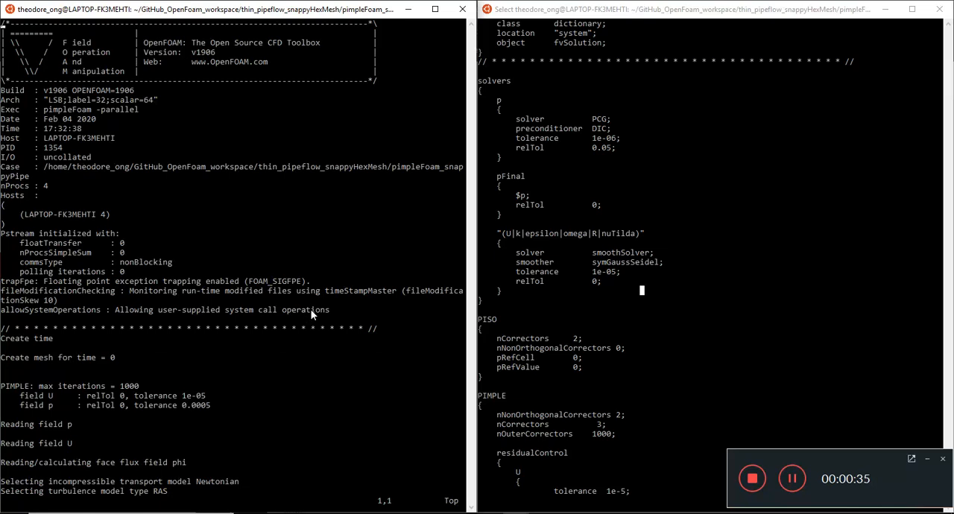
pyautogui.moveTo(791, 479)
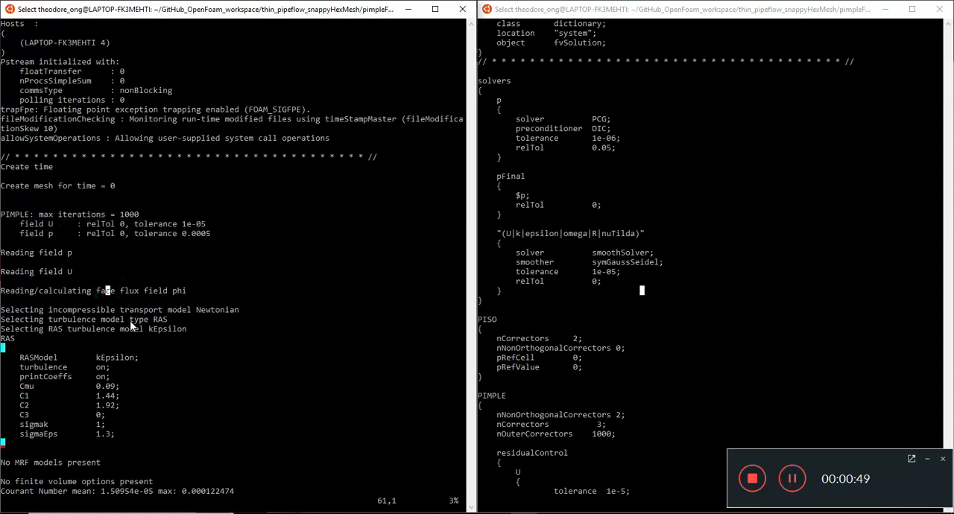
pyautogui.moveTo(338, 301)
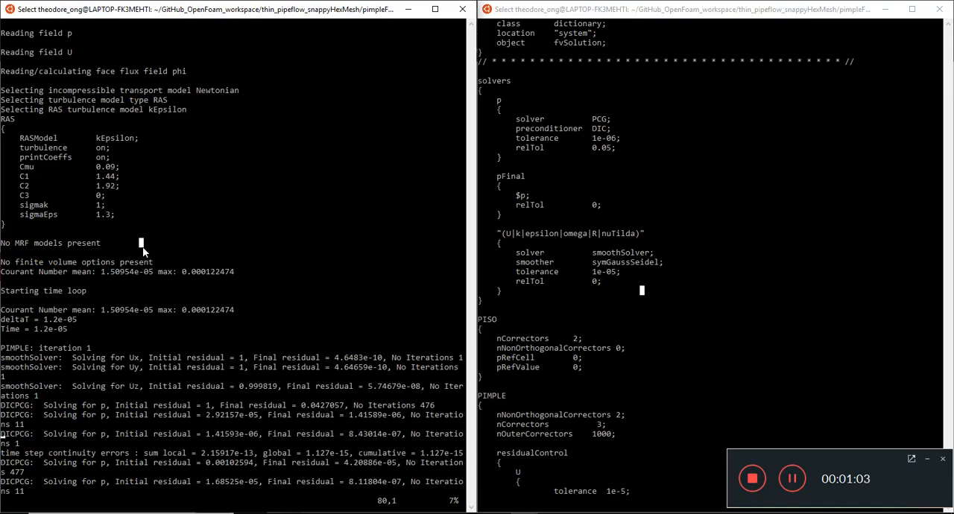
pyautogui.moveTo(269, 217)
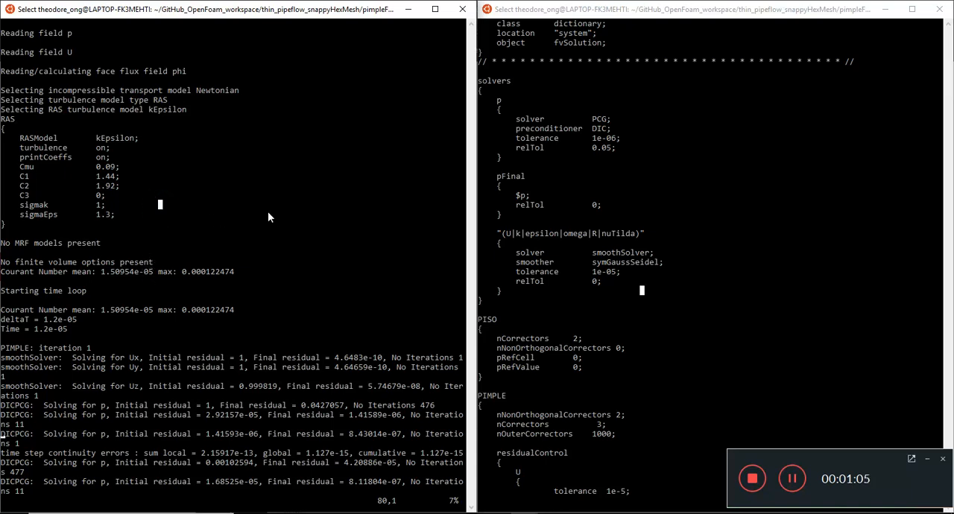
# Step: Scroll past the RAS kEpsilon setup to PIMPLE iterations 1 and 2
pyautogui.scroll(-3)
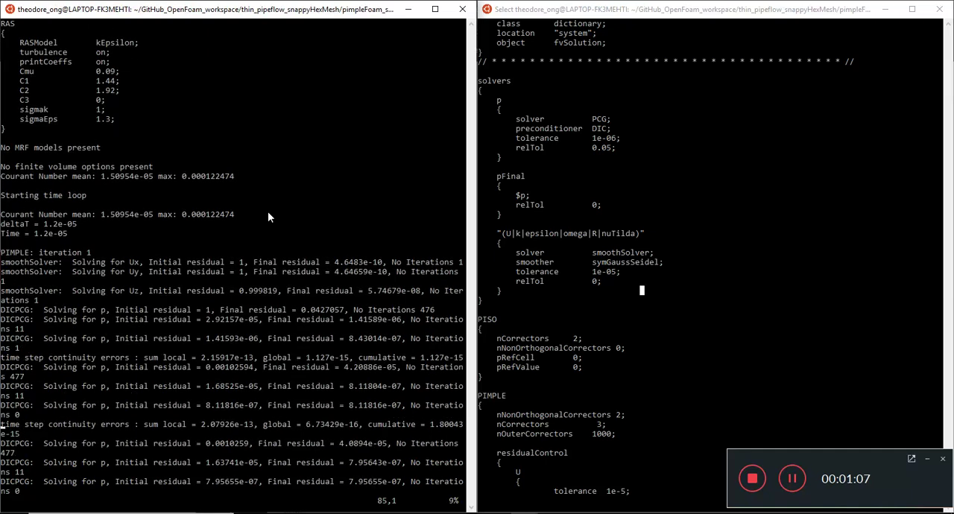
pyautogui.moveTo(101, 212)
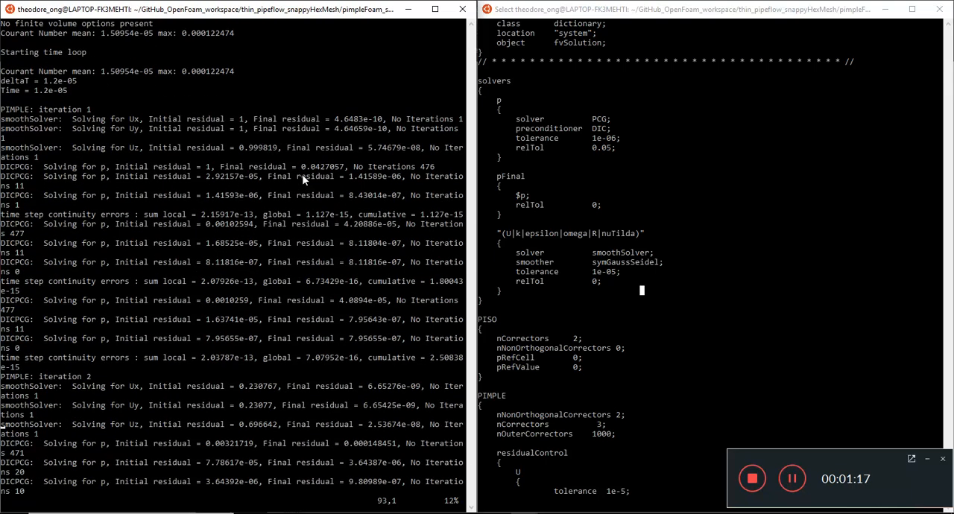
pyautogui.scroll(-3)
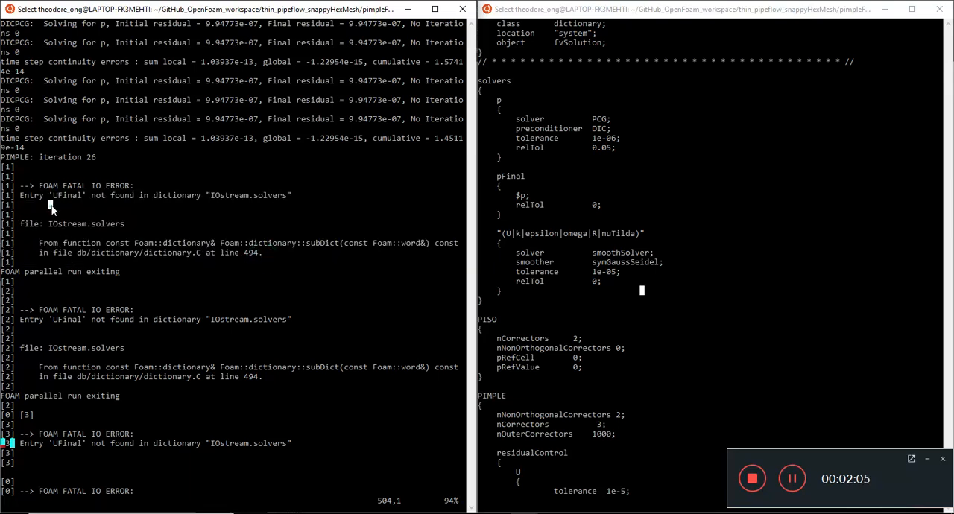
pyautogui.moveTo(340, 289)
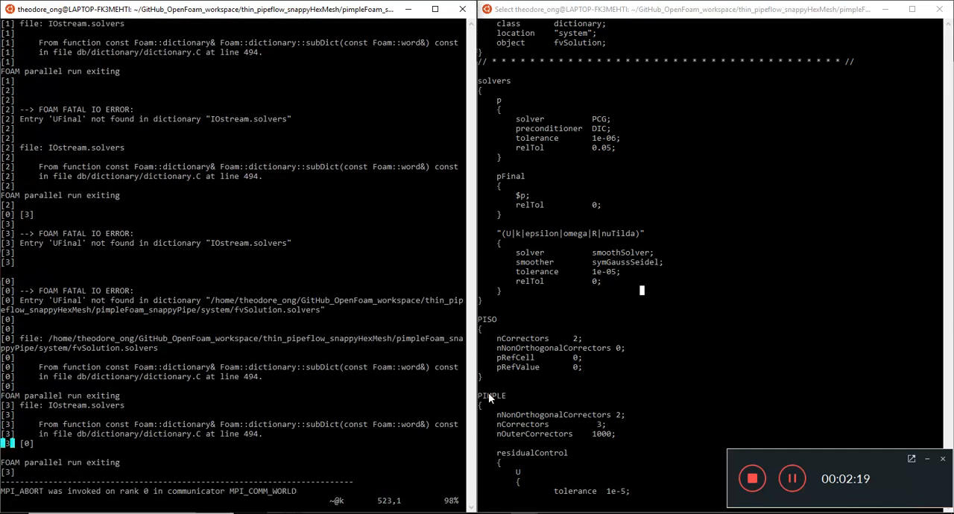
# Step: Scroll fvSolution to the PIMPLE residualControl block with U and p tolerances
pyautogui.scroll(-3)
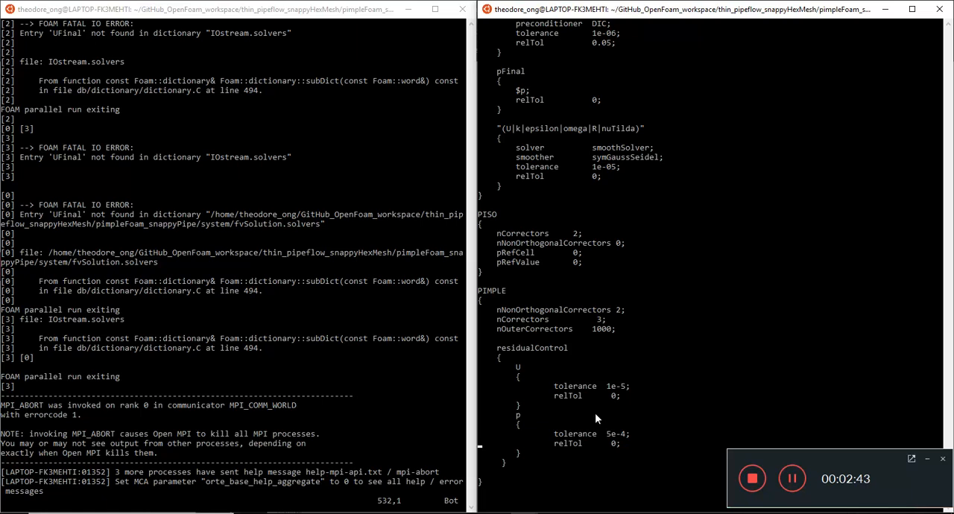
pyautogui.moveTo(667, 420)
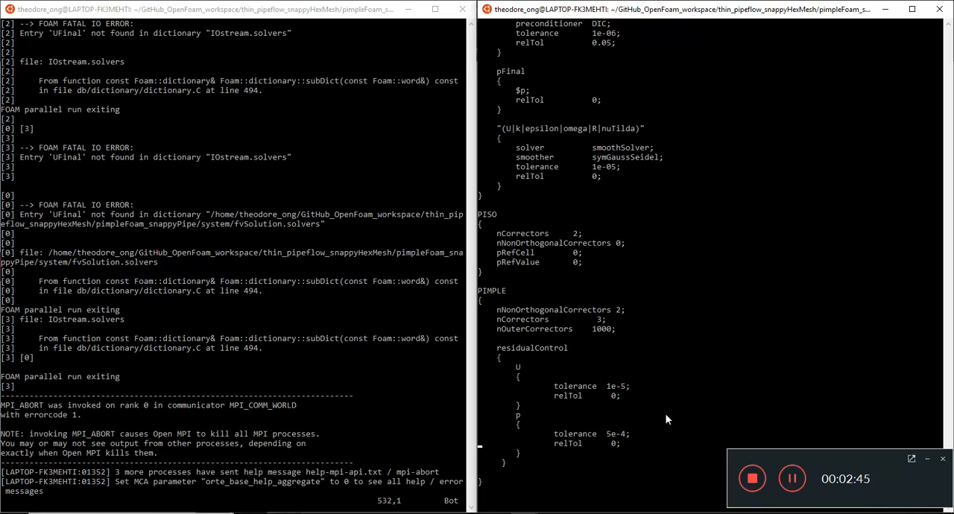
pyautogui.scroll(-3)
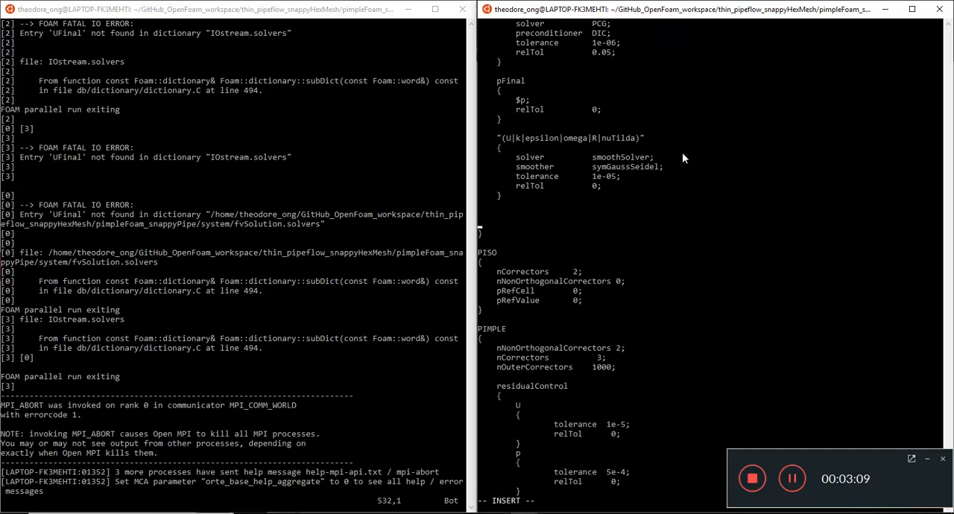
pyautogui.moveTo(501, 138)
pyautogui.write('cd')
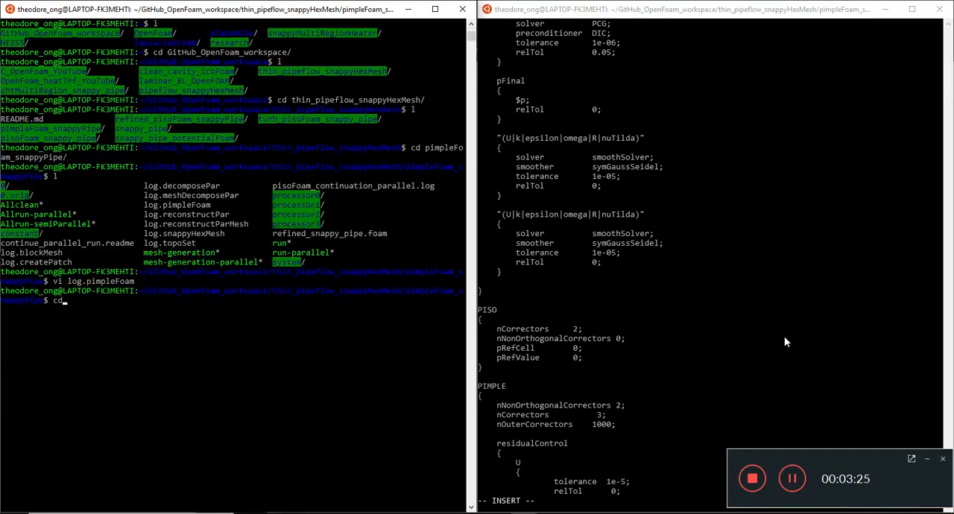
# Step: Navigate to $FOAM_TUTORIALS incompressible/pimpleFoam/RAS/propeller/system and list its dictionaries, reaching controlDict
pyautogui.write('$FOAM_TUTORIALS')
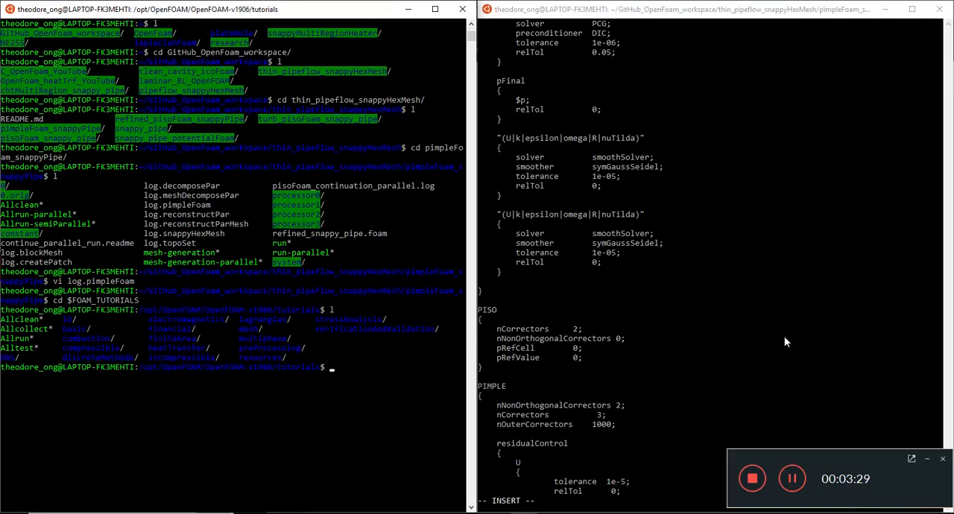
pyautogui.write('cd incompressible/')
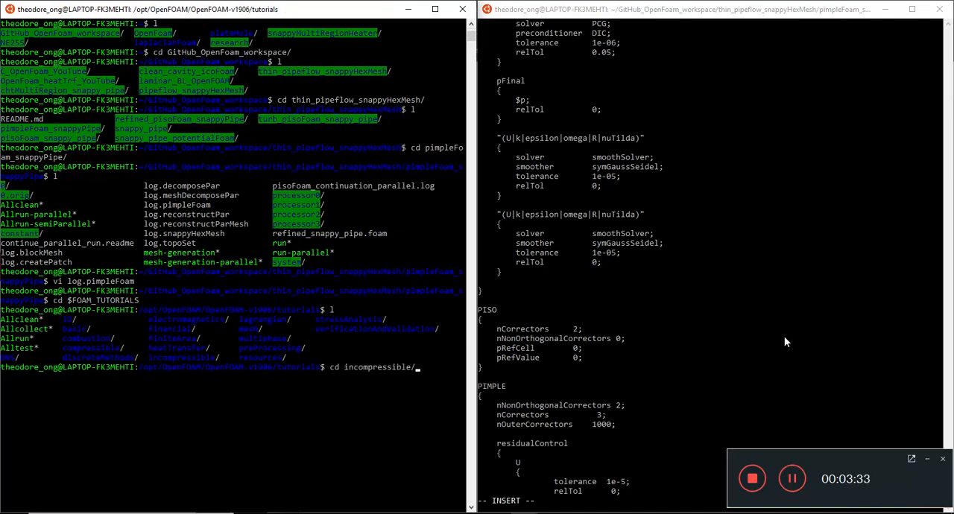
pyautogui.write('pimpleFoam/RAS/')
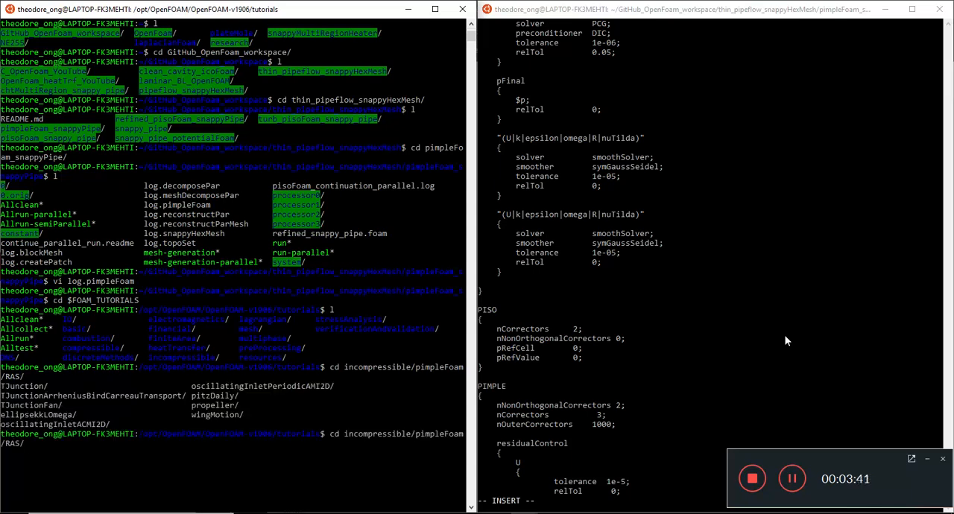
pyautogui.write('prol')
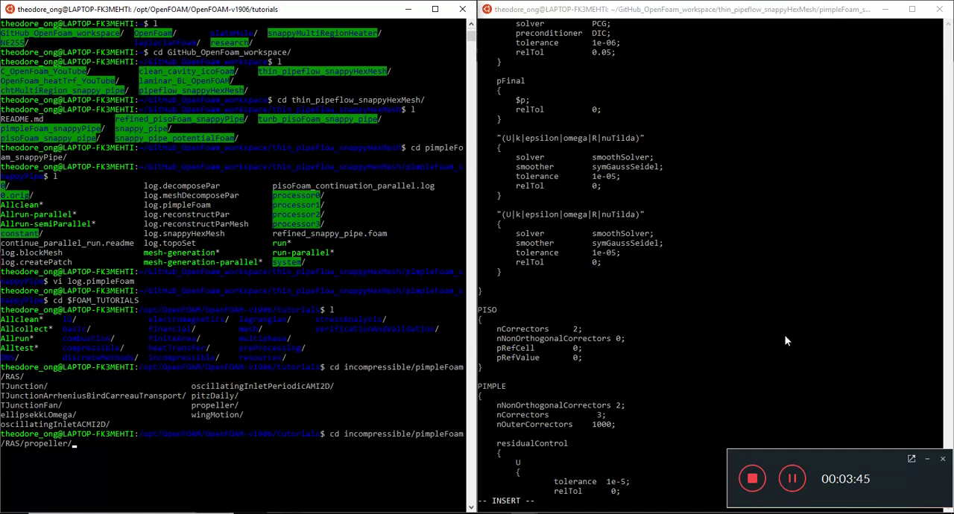
pyautogui.moveTo(793, 332)
pyautogui.write('l')
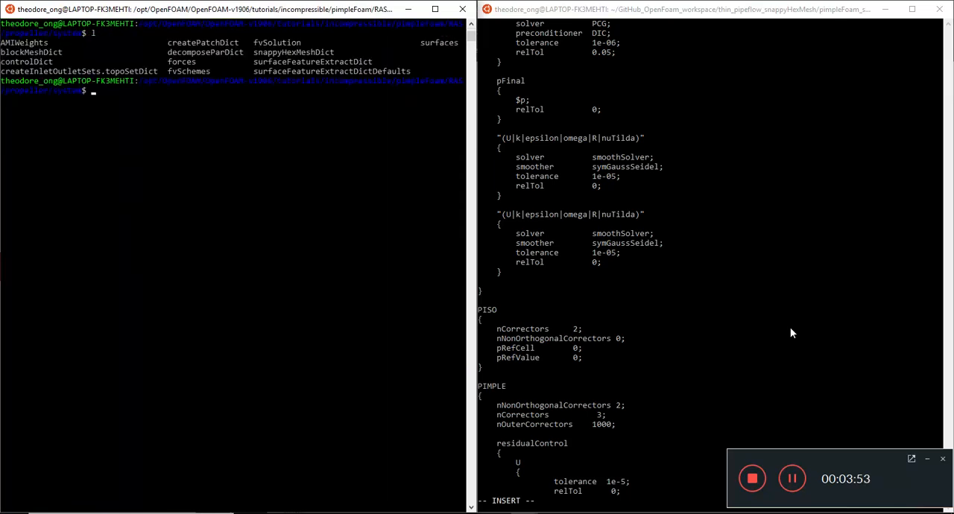
pyautogui.write('cd control')
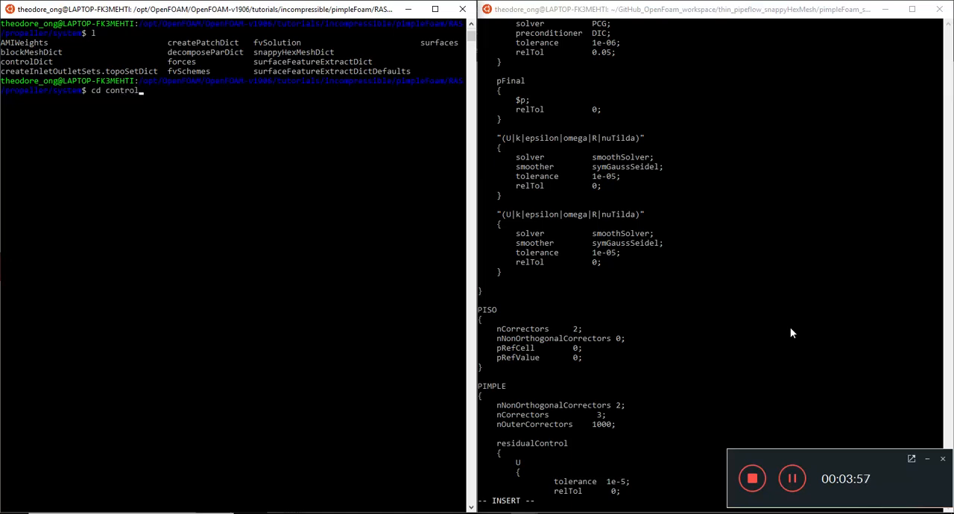
pyautogui.write('Dic')
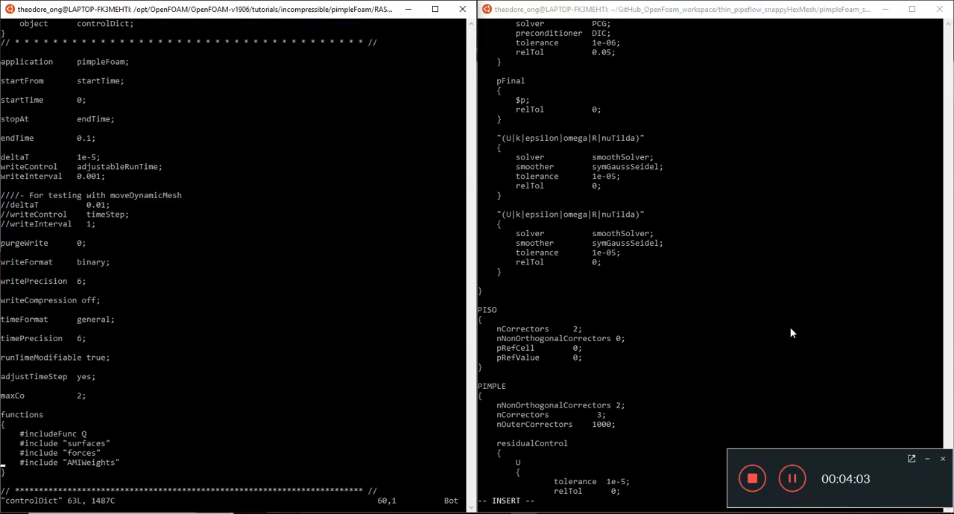
pyautogui.moveTo(444, 298)
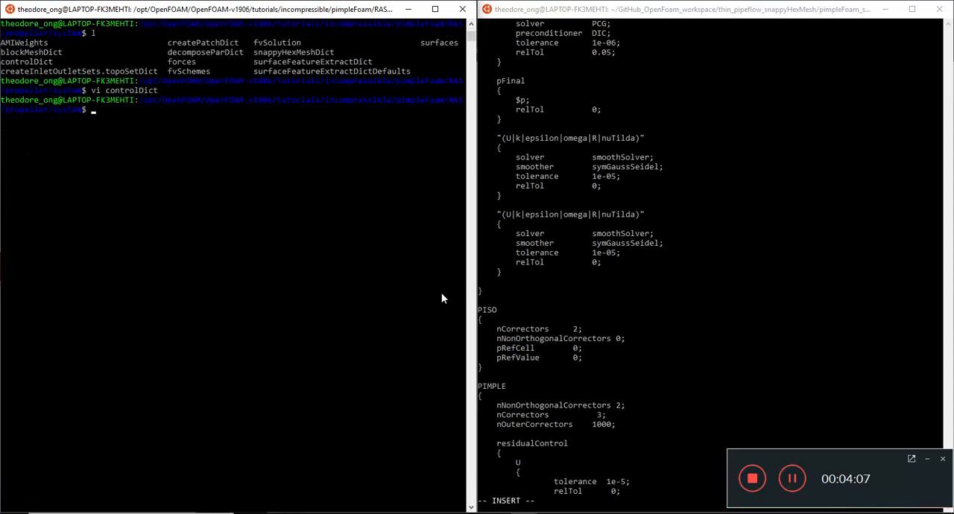
# Step: Compare with the tutorial fvSolution and rename the duplicate solver block to '(U|k|epsilon|omega|nuTilda)Final'
pyautogui.write('vi fvS')
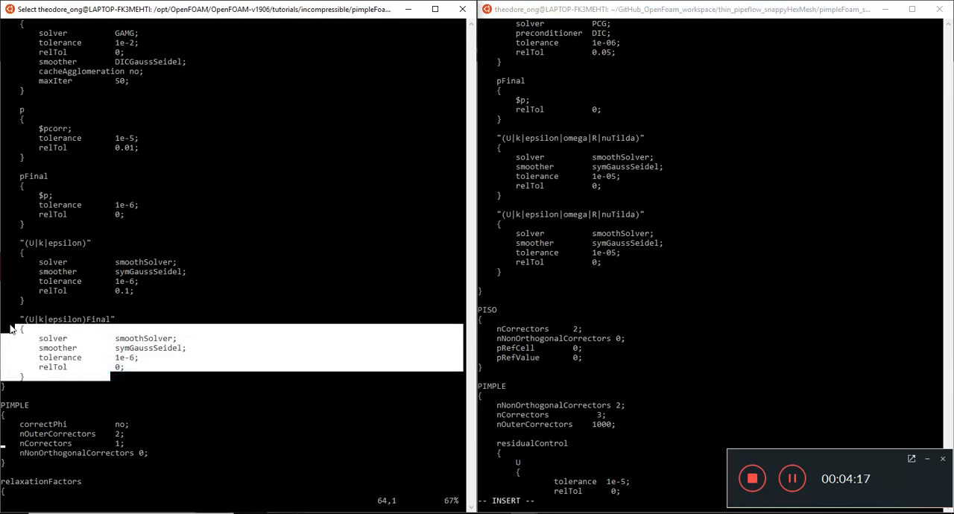
pyautogui.moveTo(444, 292)
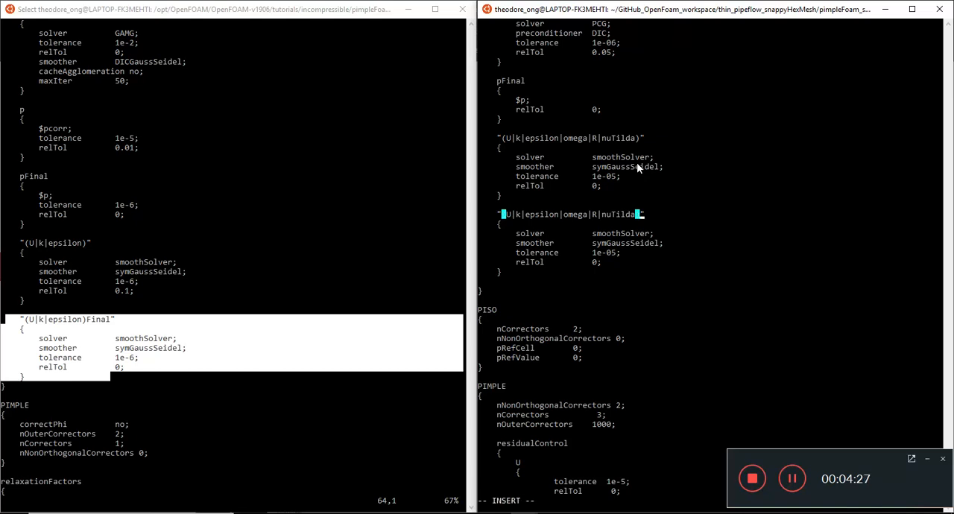
pyautogui.write('Final')
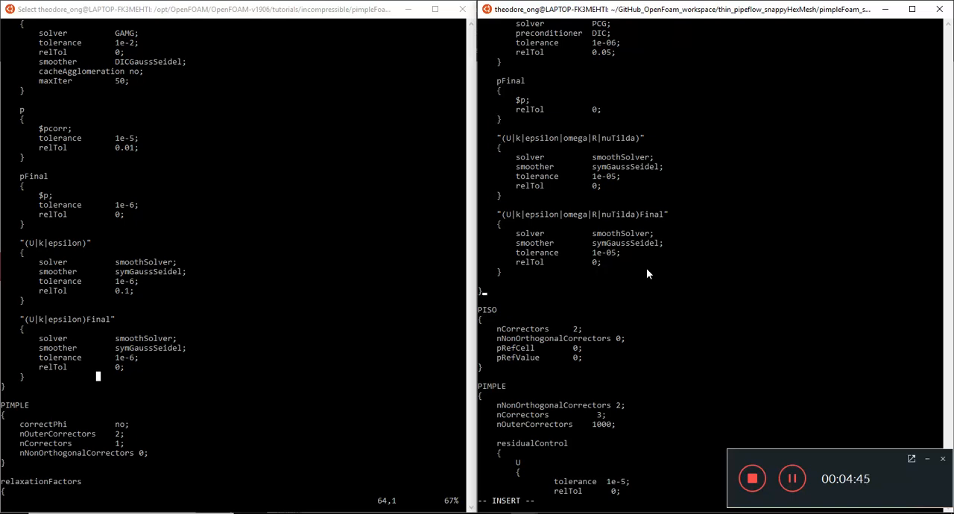
pyautogui.scroll(-3)
pyautogui.write('l')
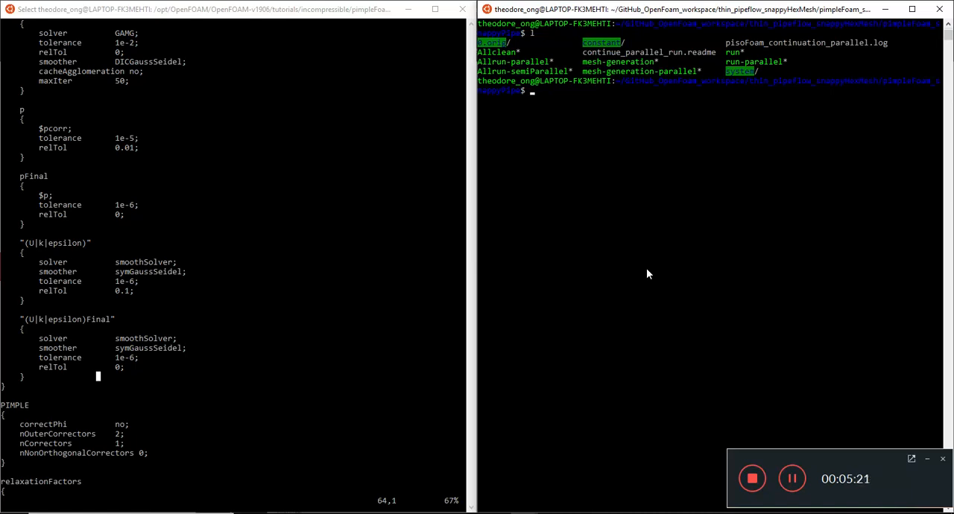
# Step: Stage all changes and commit with message 'debug adding UFinal entry in fvSolution'
pyautogui.write('git add .')
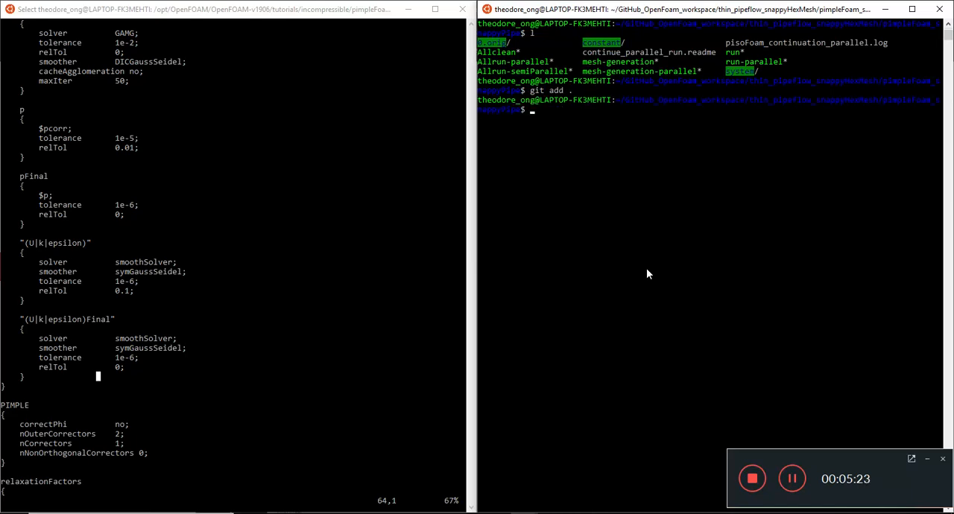
pyautogui.write('git commit -')
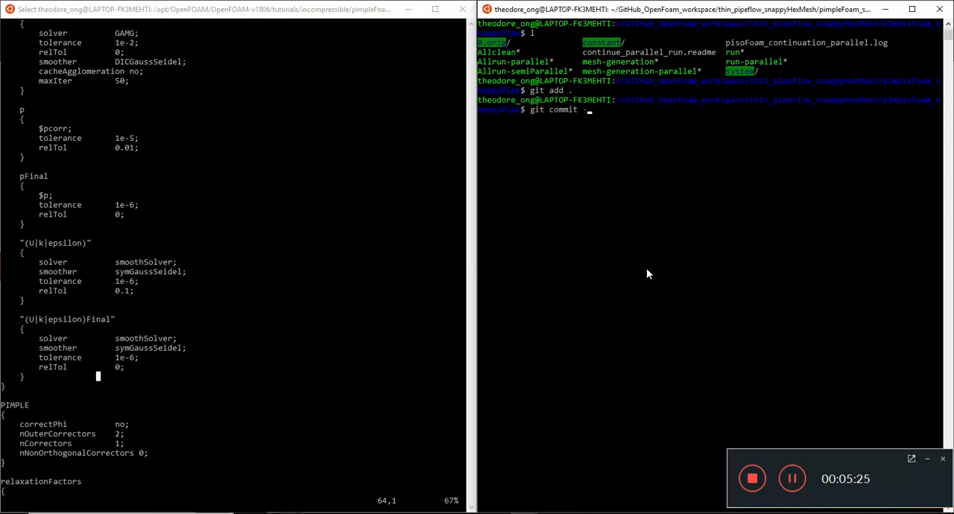
pyautogui.write('m "debug')
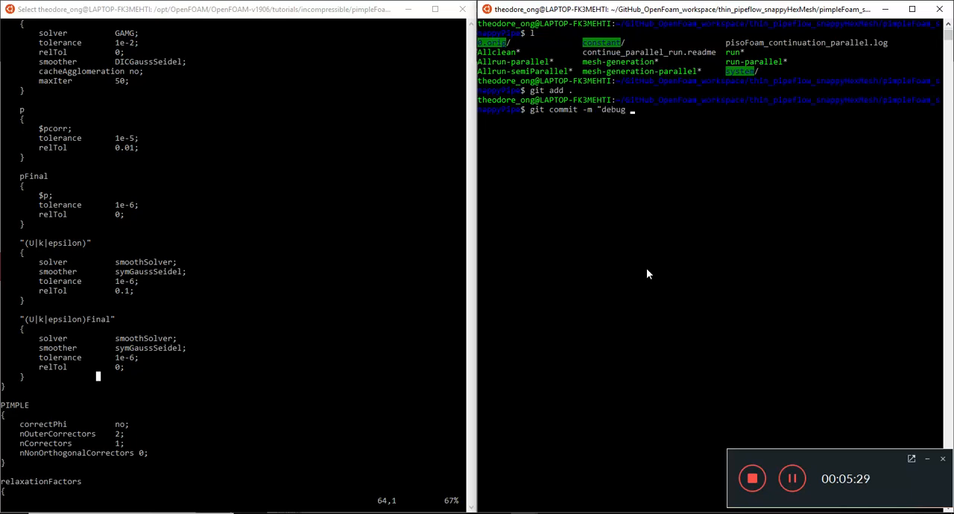
pyautogui.write('adding Ufi')
pyautogui.write('git')
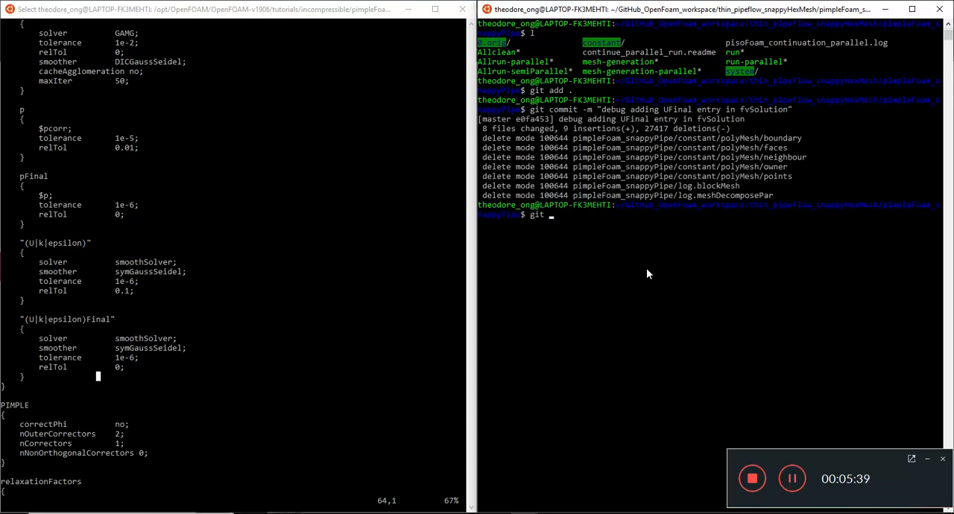
# Step: Push the commit to origin master and clear the terminal
pyautogui.write('push')
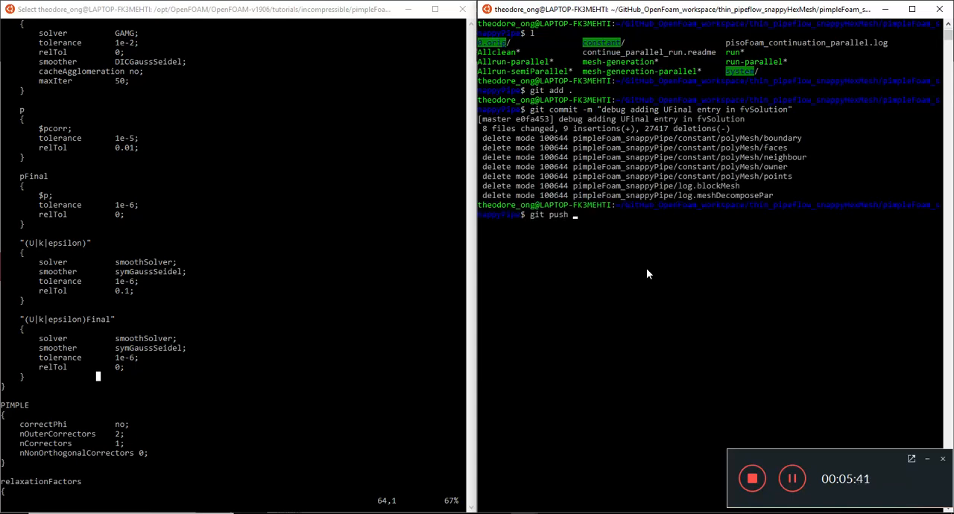
pyautogui.write('origin master')
pyautogui.write('theodoreOnzGit')
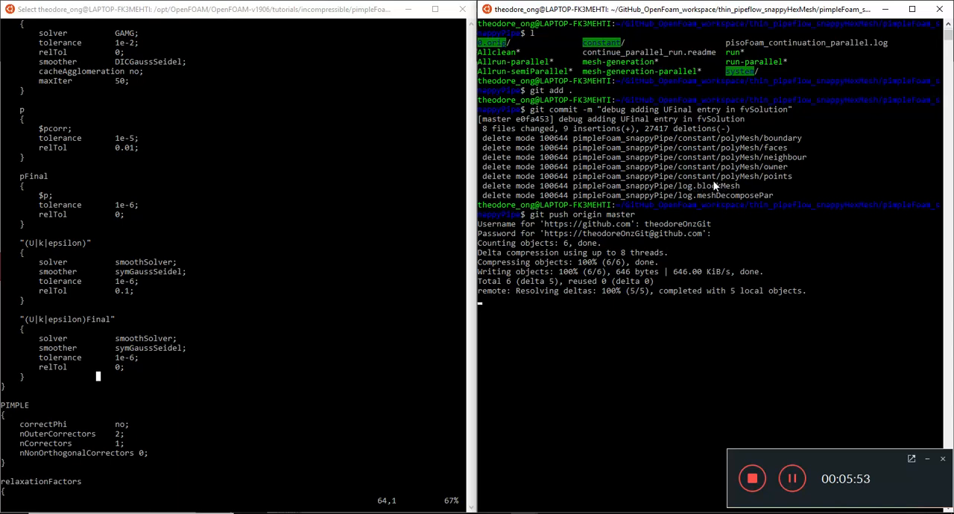
pyautogui.write('cl')
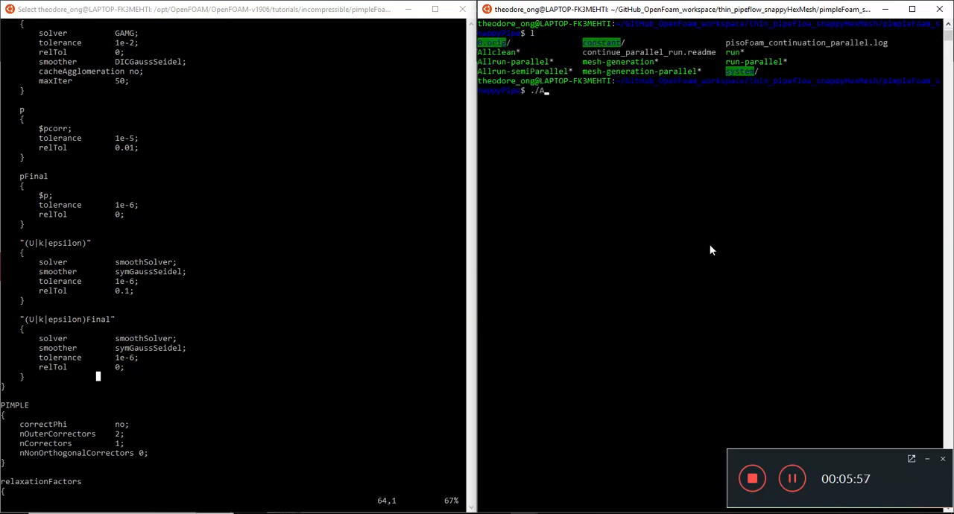
# Step: Launch ./Allrun-parallel and move the other pane into pipeflow_snappyHexMesh/pimpleFoam_snappyPipe
pyautogui.write('llrun-parallel')
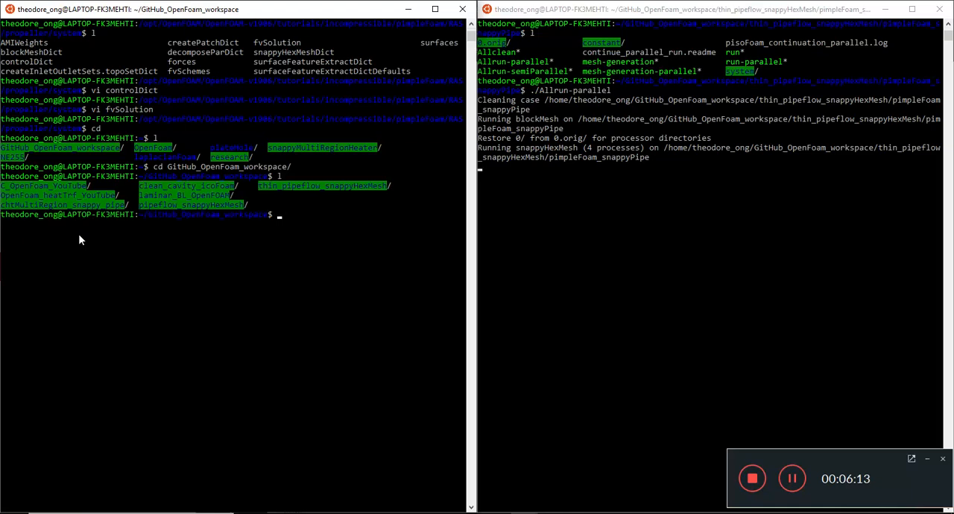
pyautogui.write('cd')
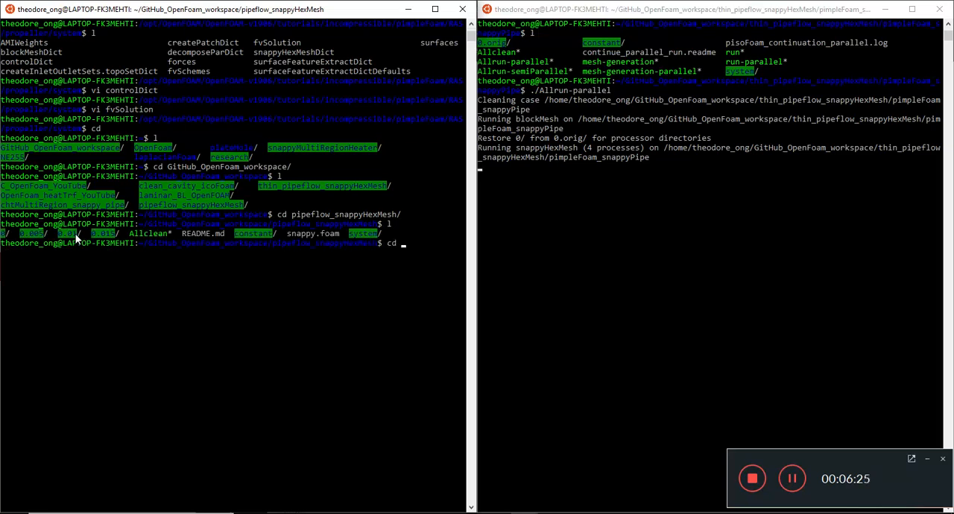
pyautogui.write('cd ..')
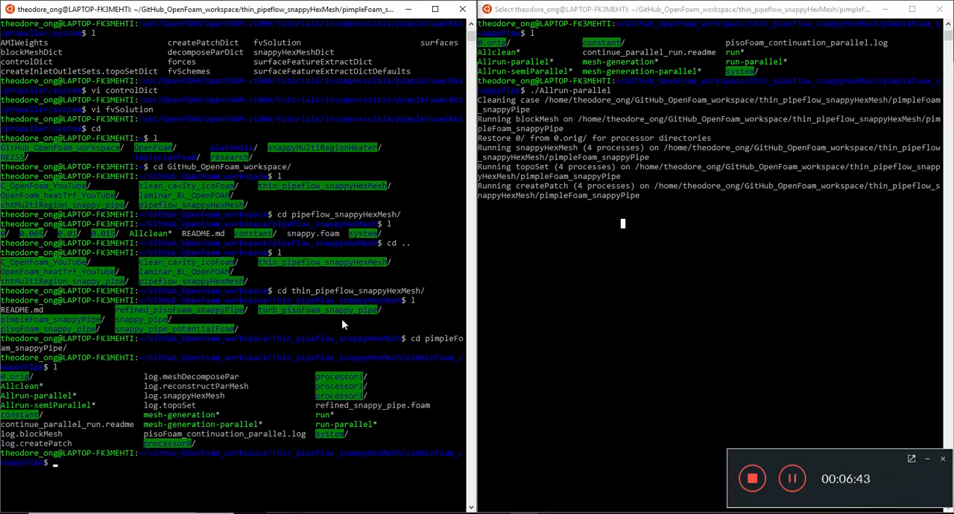
pyautogui.write('clear')
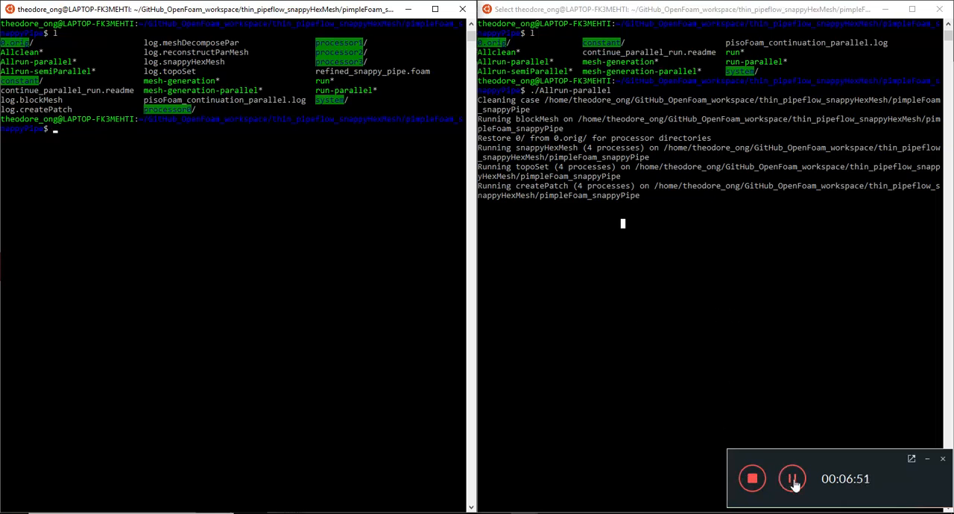
pyautogui.moveTo(801, 484)
pyautogui.write('l')
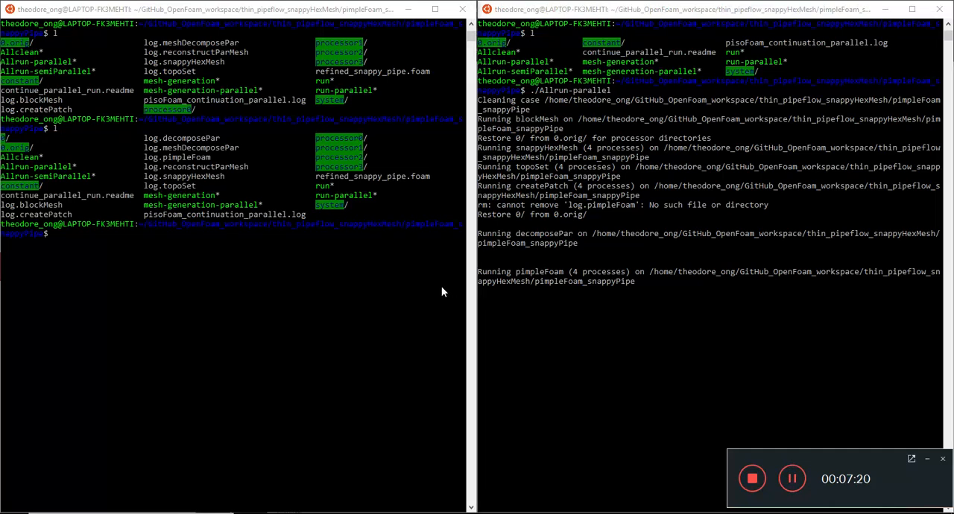
# Step: Watch the case listing until log.pimpleFoam appears as pimpleFoam starts on 4 processes
pyautogui.click(378, 307)
pyautogui.write('l')
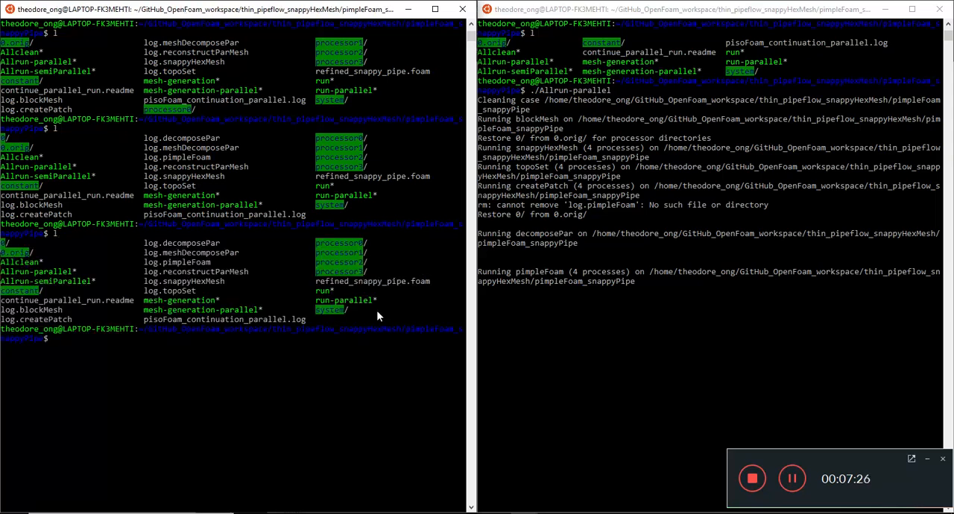
pyautogui.moveTo(821, 310)
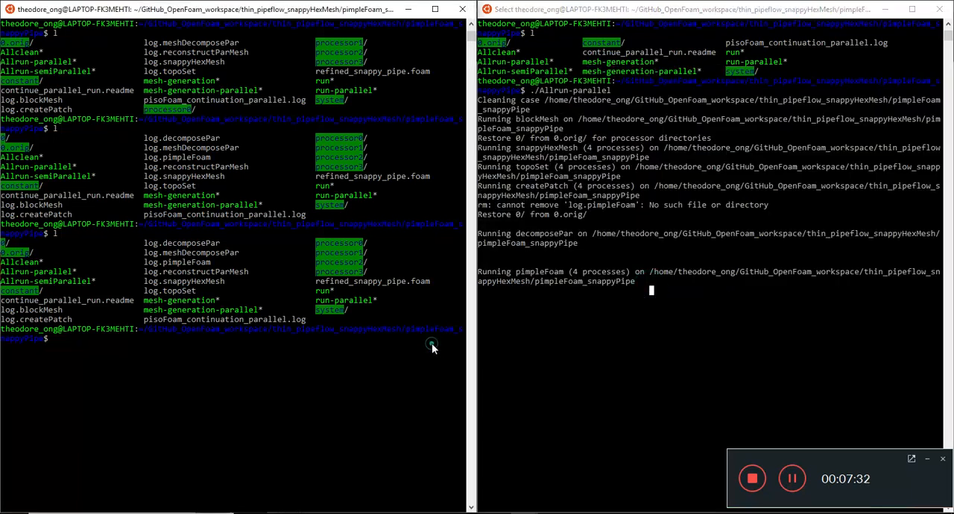
pyautogui.write('v')
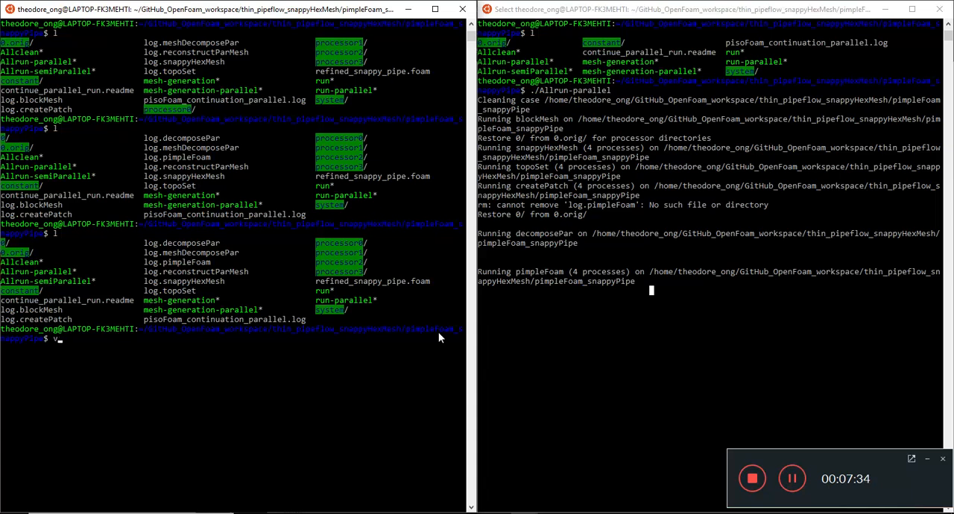
# Step: Read log.pimpleFoam's first time steps in vim, with PIMPLE converging in 24 iterations
pyautogui.write('i log.pi')
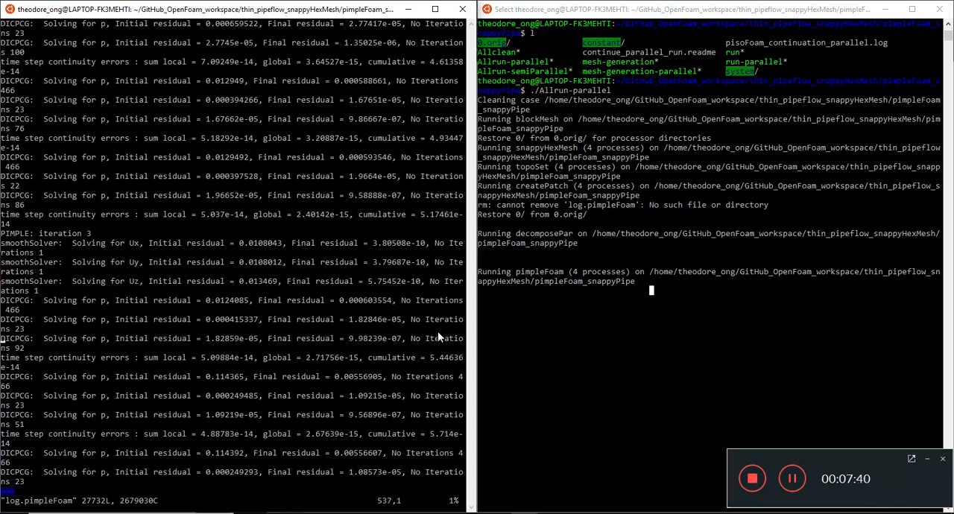
pyautogui.scroll(-3)
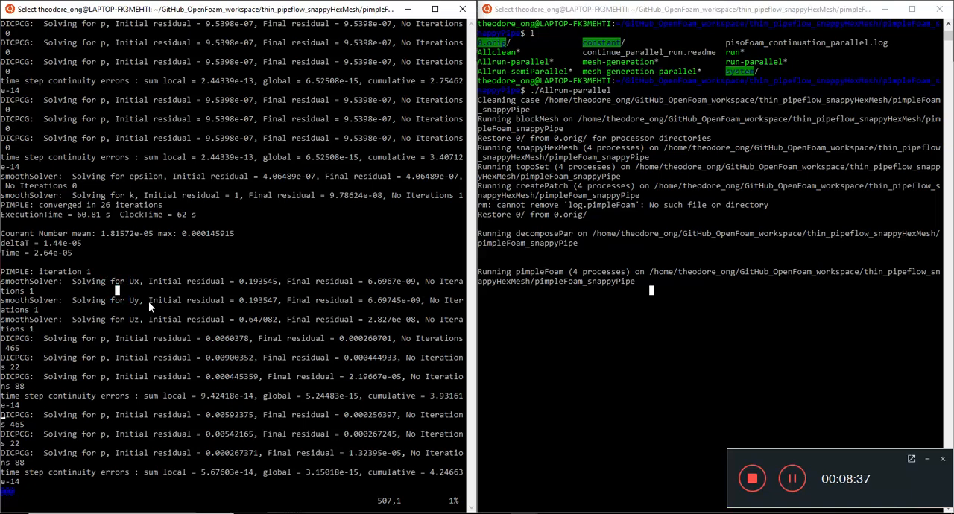
pyautogui.scroll(-3)
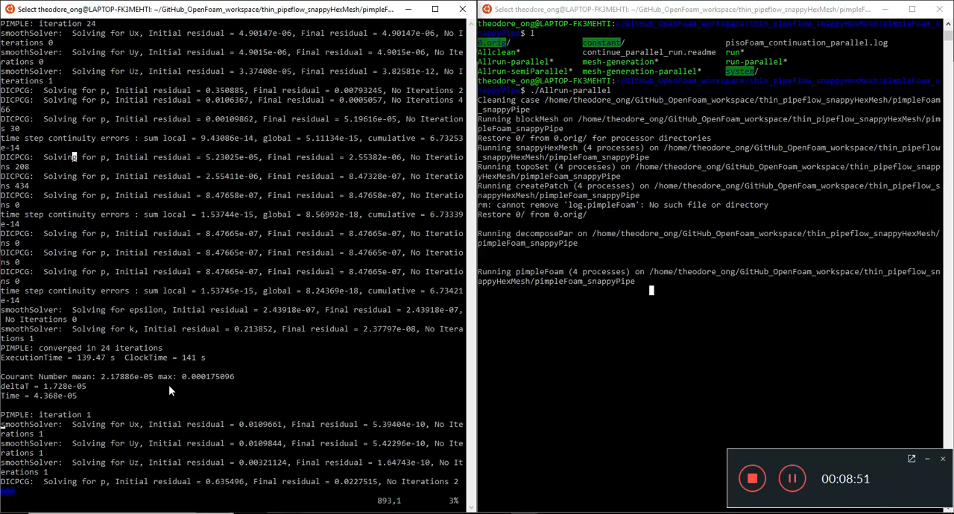
pyautogui.moveTo(88, 411)
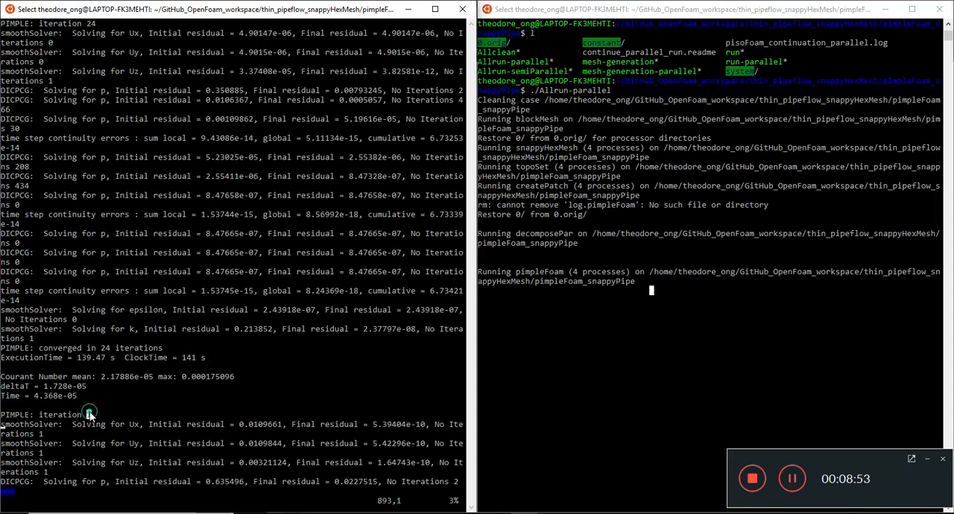
# Step: Jump to the log's end where PIMPLE converges in 19 iterations with Courant max near 2
pyautogui.doubleClick(67, 395)
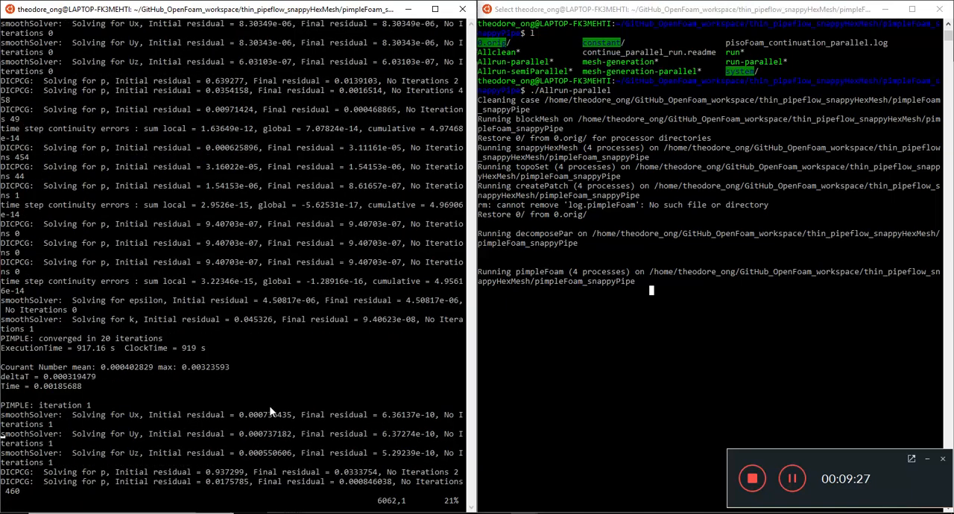
pyautogui.doubleClick(194, 366)
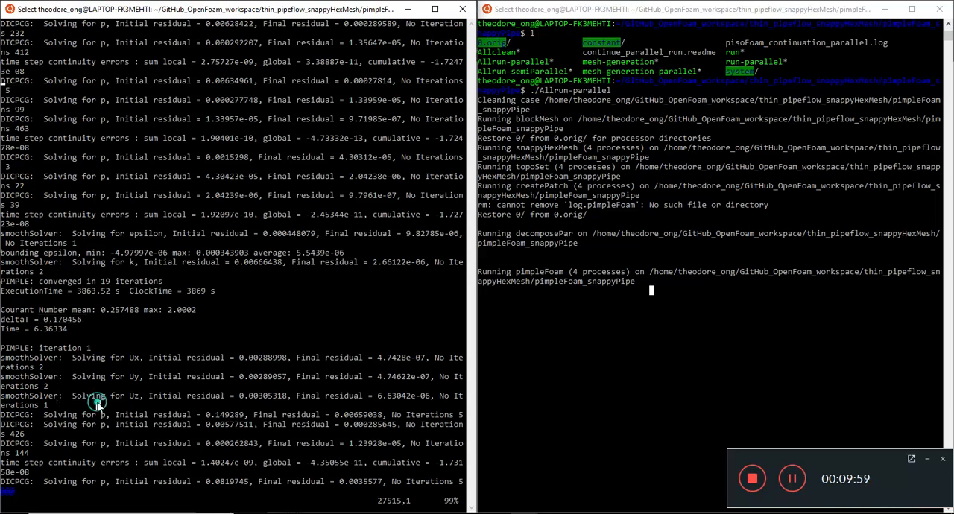
pyautogui.moveTo(138, 413)
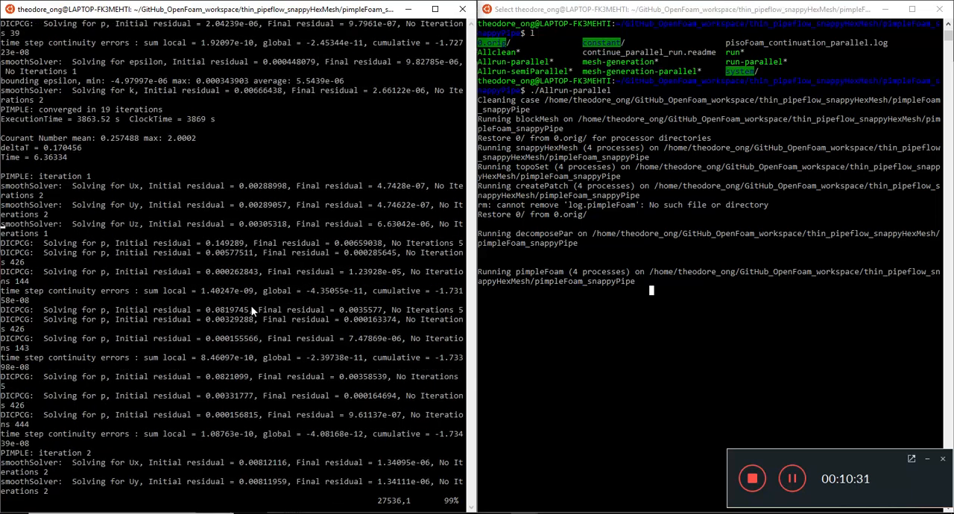
pyautogui.moveTo(253, 182)
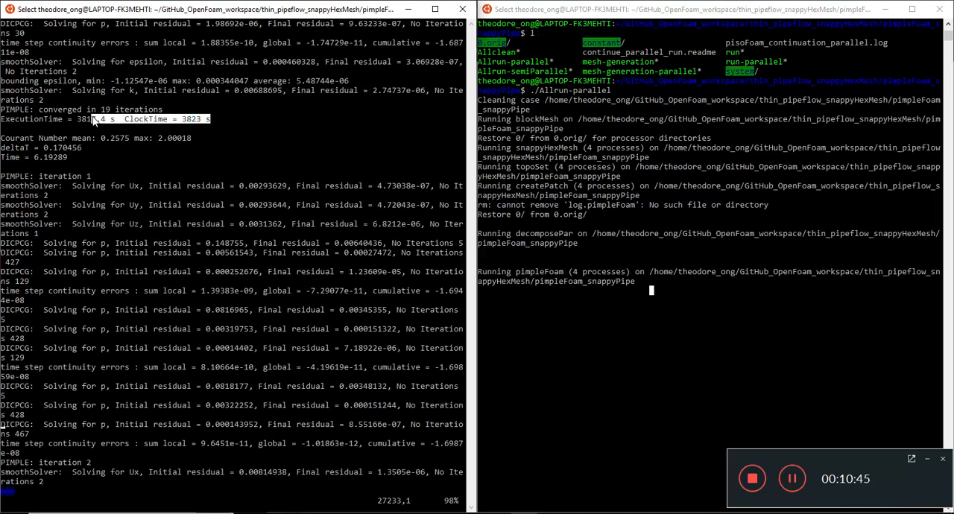
pyautogui.moveTo(262, 234)
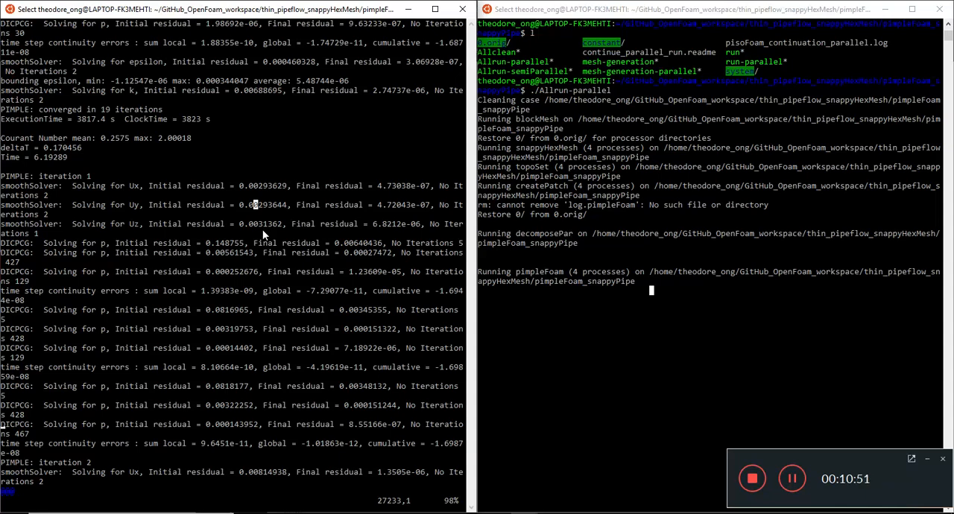
# Step: Quit the pimpleFoam log in vim and try changing into a 'processor' directory
pyautogui.scroll(-3)
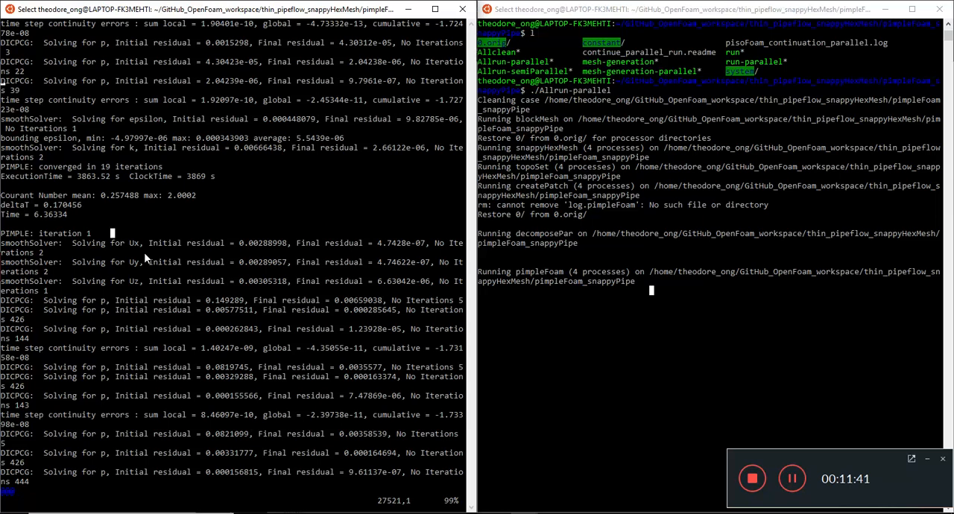
pyautogui.moveTo(339, 335)
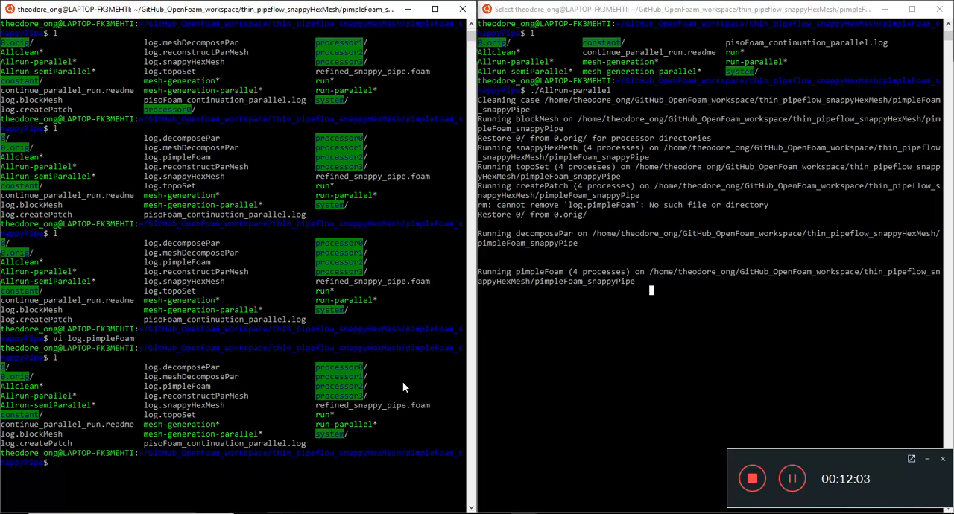
pyautogui.write('cd processor')
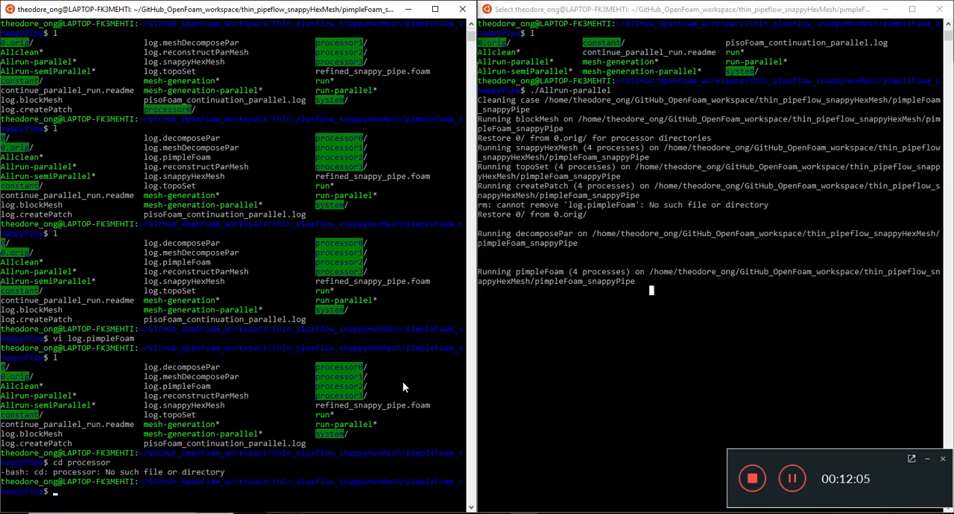
# Step: Change into the refined pisoFoam snappyPipe case, list its files and begin a vi command
pyautogui.write('cd processor0')
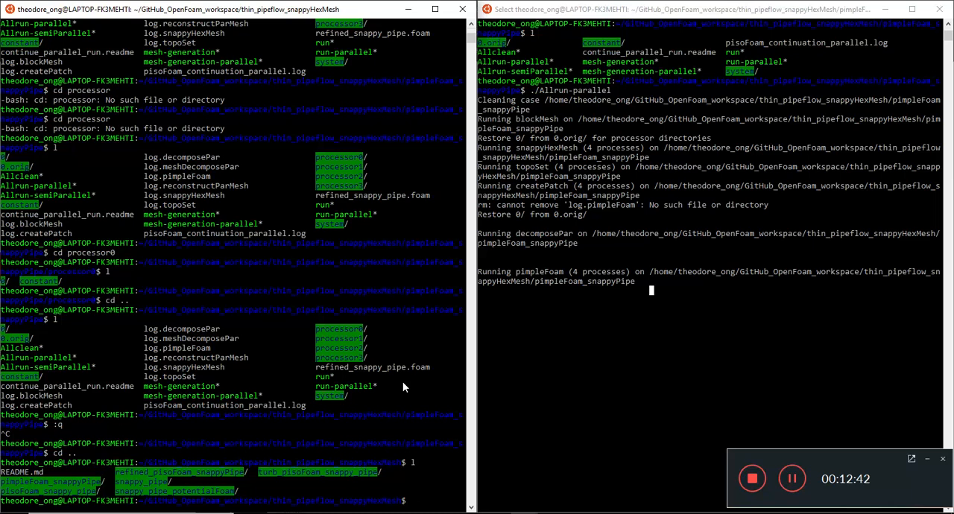
pyautogui.write('cd')
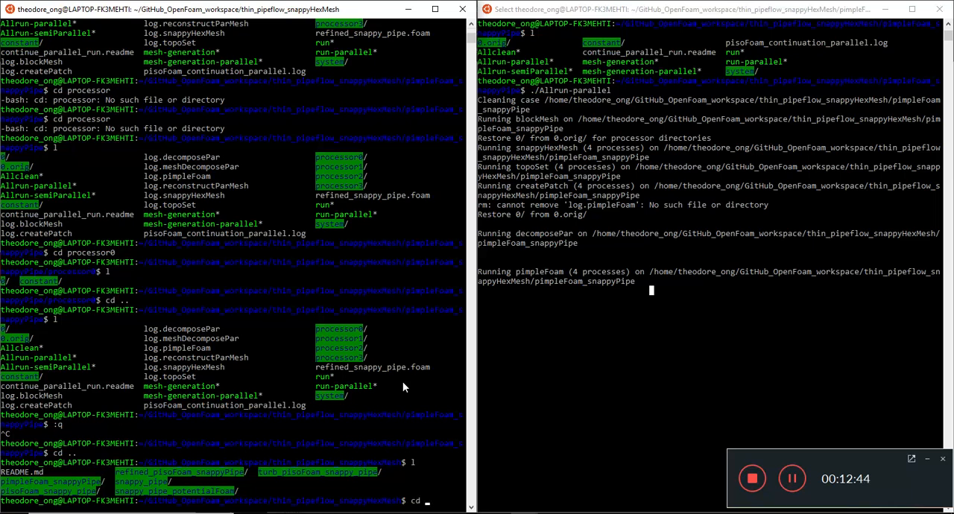
pyautogui.write('pisoFoam_snappyPipe/')
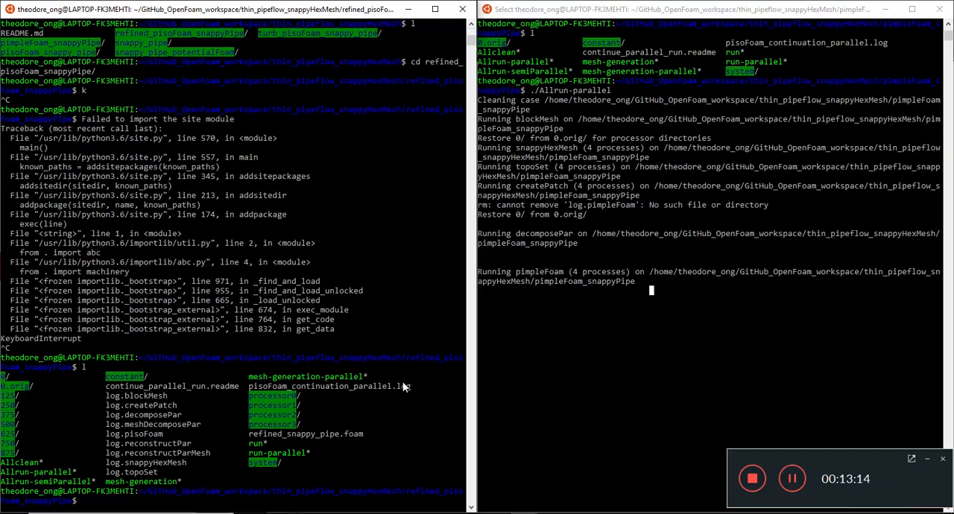
pyautogui.write('vi')
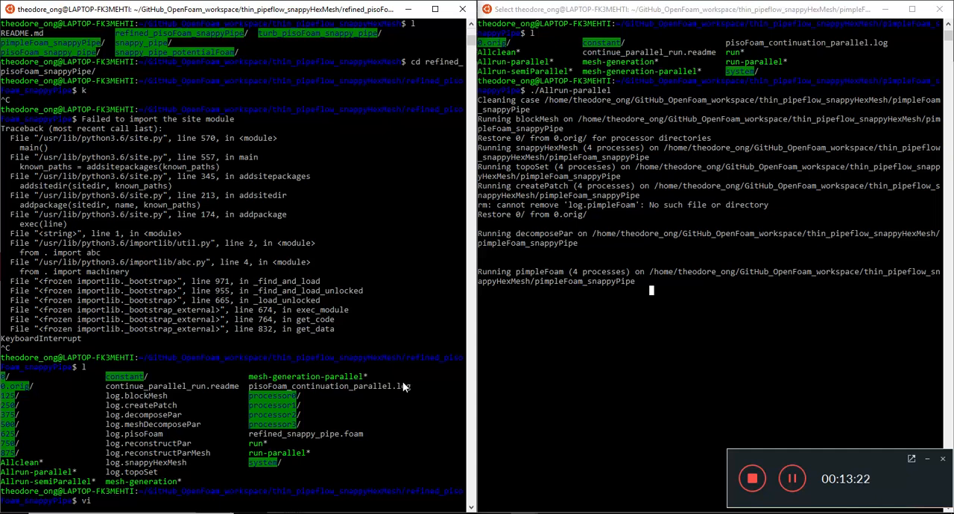
# Step: View the pisoFoam log in vim, jumping to its end at time 1000.5 with the parallel run finalised
pyautogui.write('o')
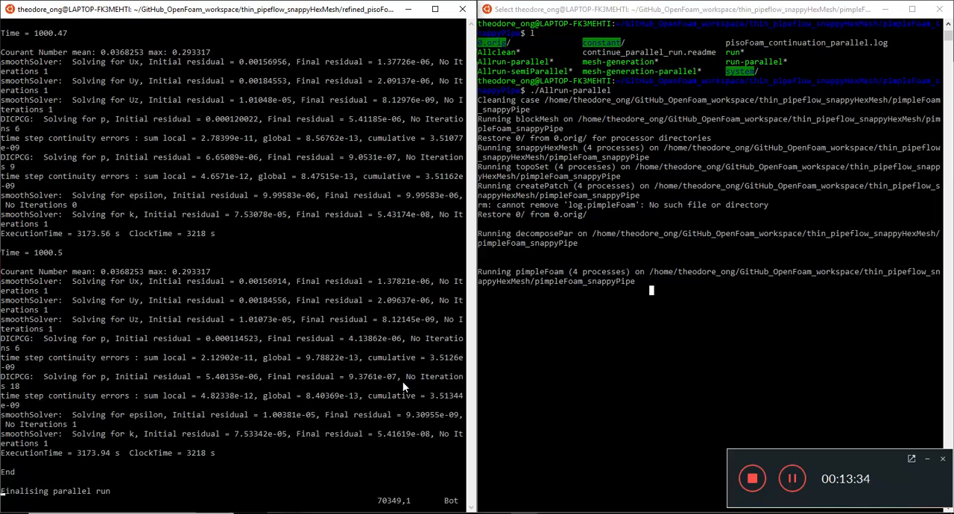
pyautogui.moveTo(414, 381)
pyautogui.write('vi ')
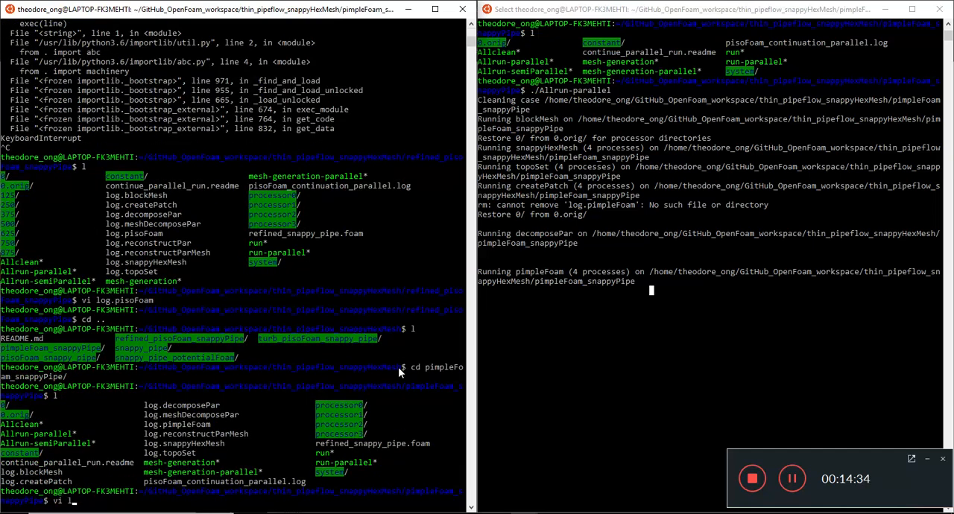
# Step: From the pimpleFoam snappyPipe case, begin 'vi log.' to reopen its log file
pyautogui.write('log.')
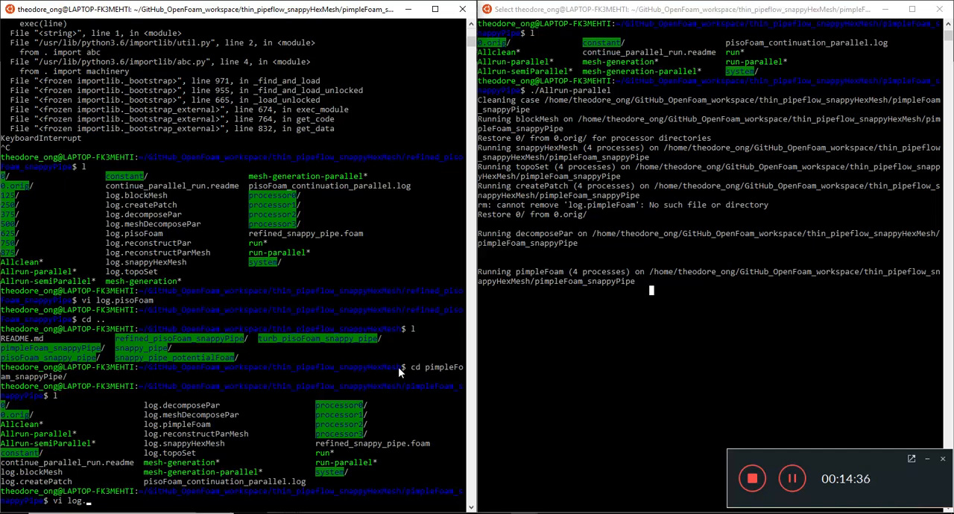